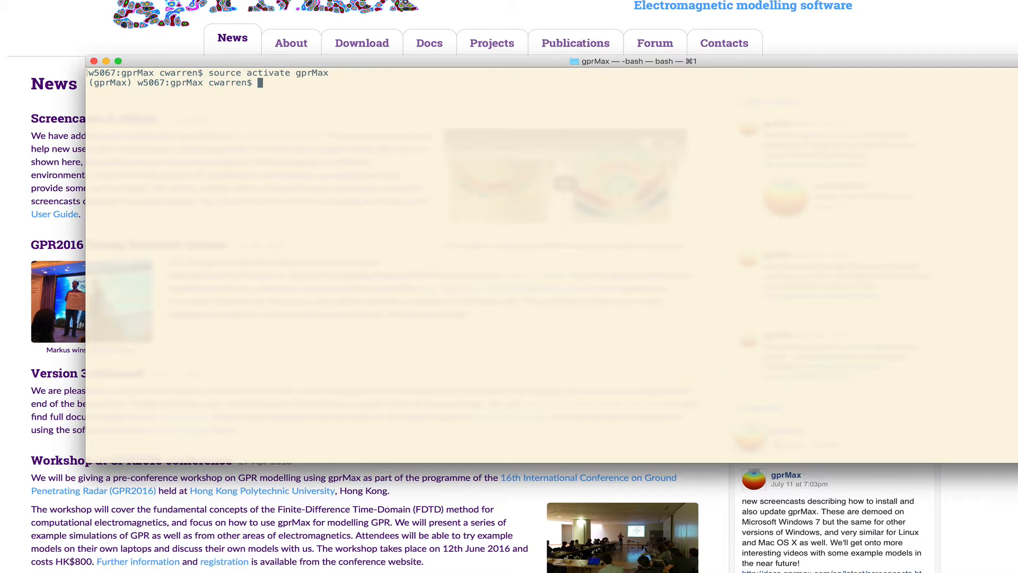
Launch the Jupyter notebook server from the activated gprMax environment in Terminal.
type("jupytert")
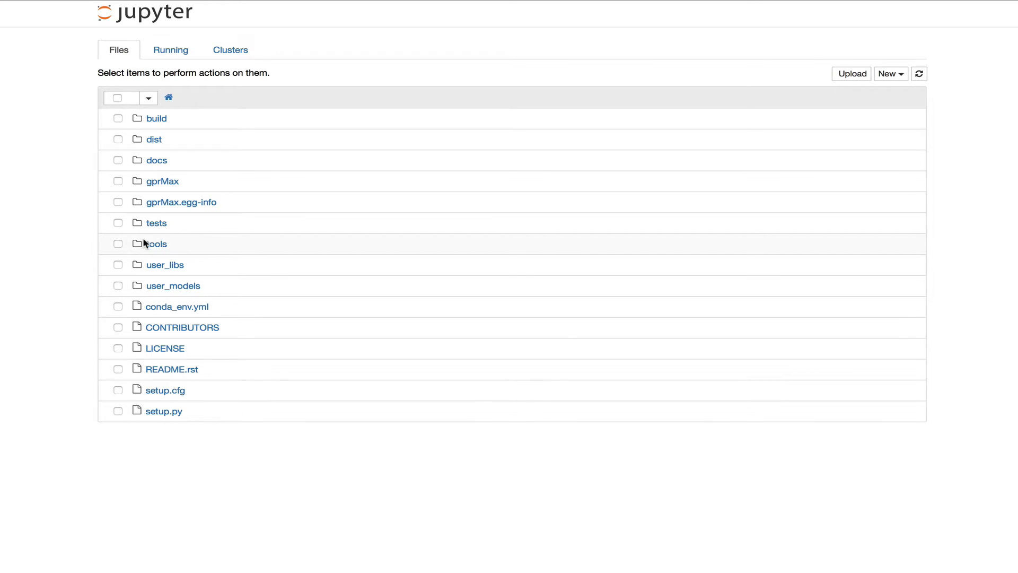
Navigate into tools/Jupyter notebooks and load plot_source_wave.ipynb.
left_click(157, 244)
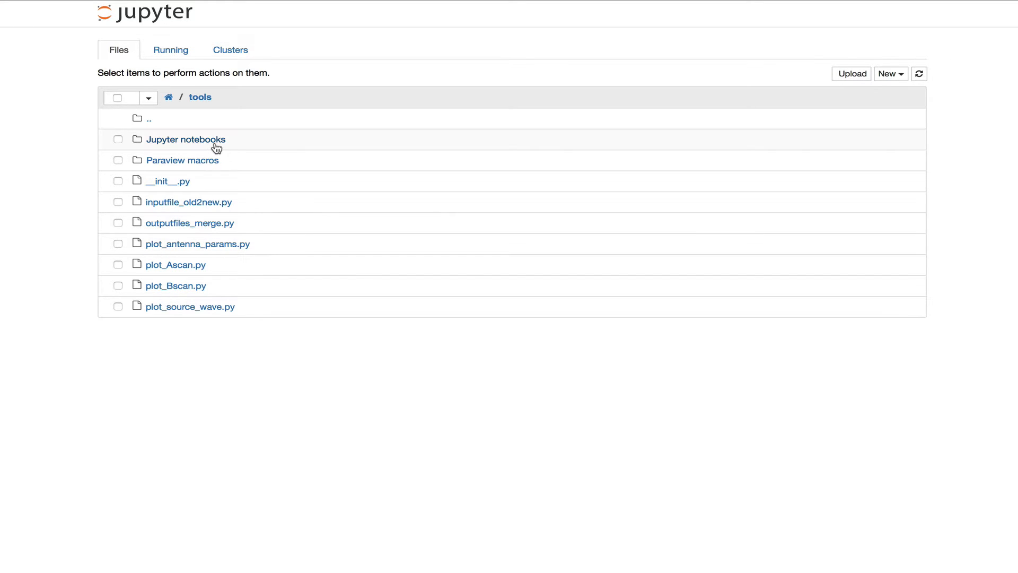
left_click(186, 139)
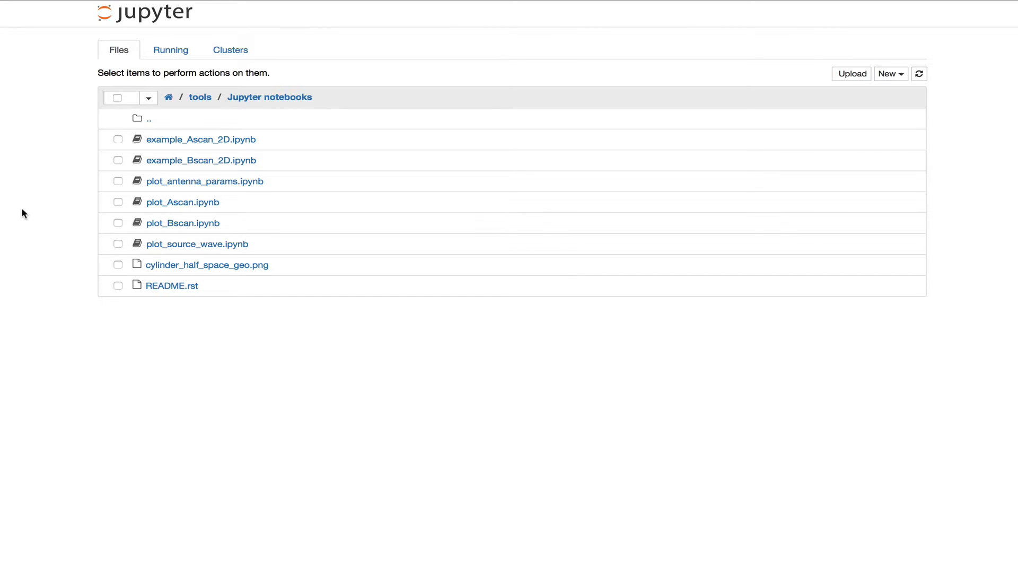
mouse_move(180, 250)
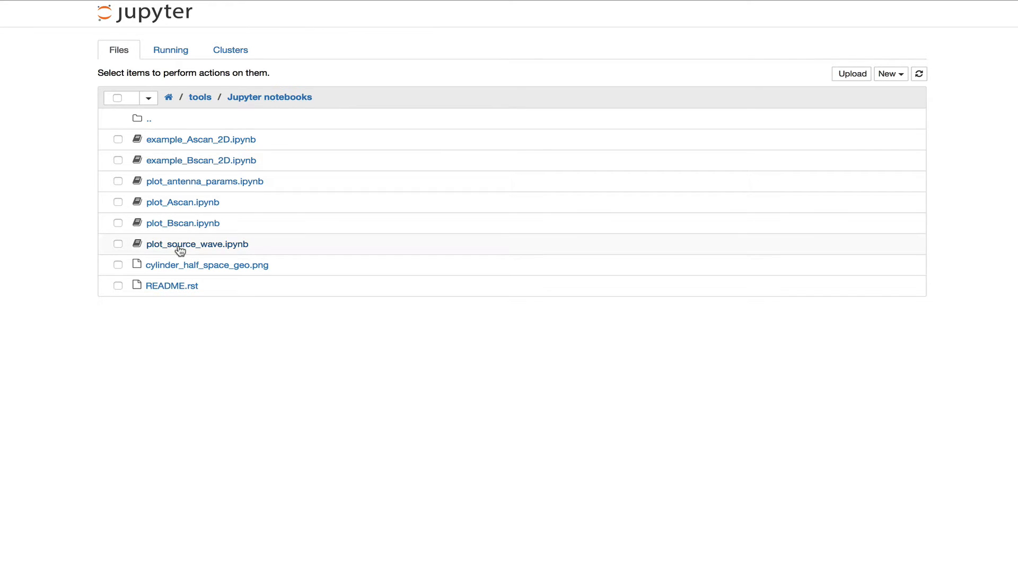
left_click(198, 244)
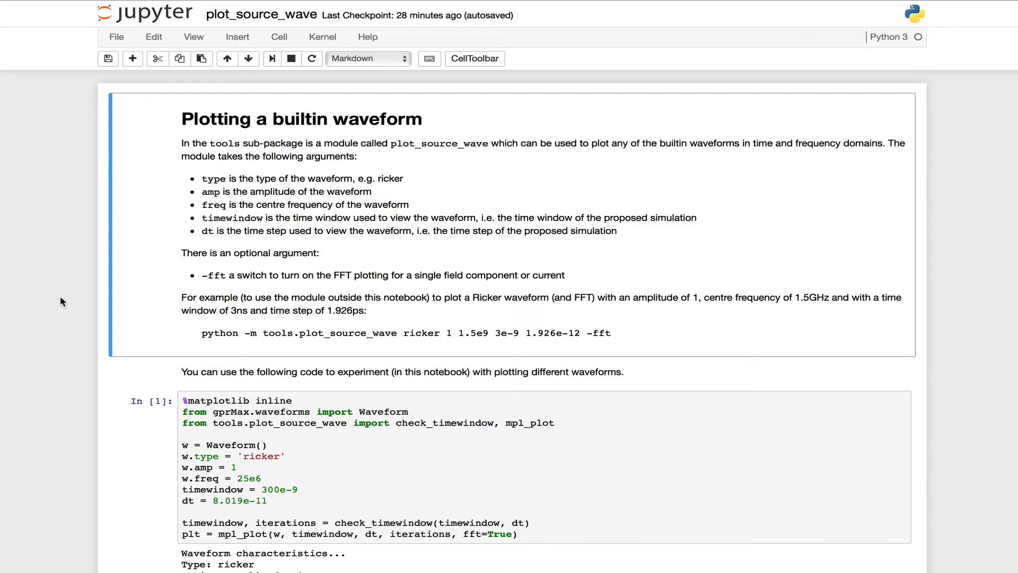
scroll("down", 3)
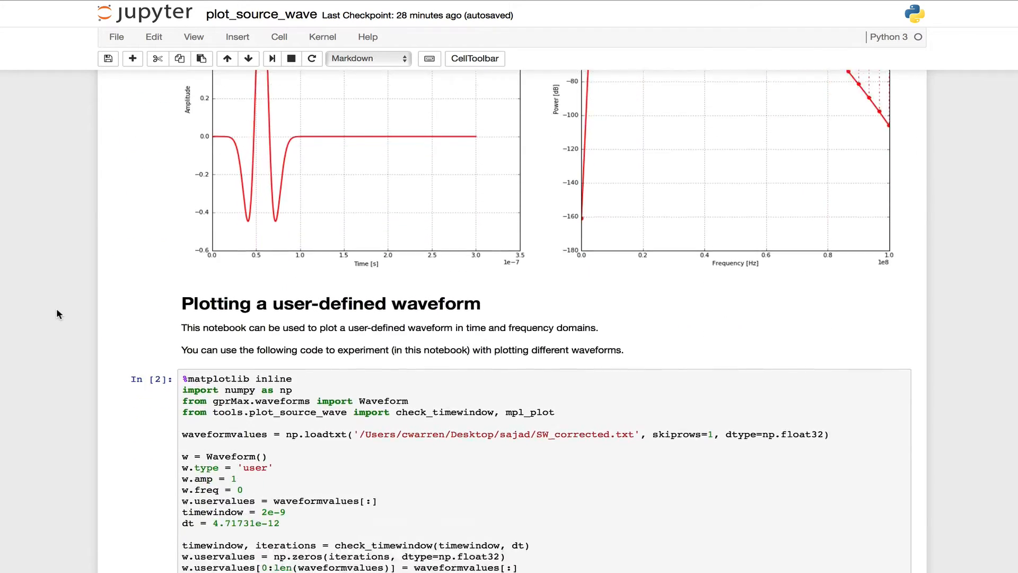
scroll("down", 3)
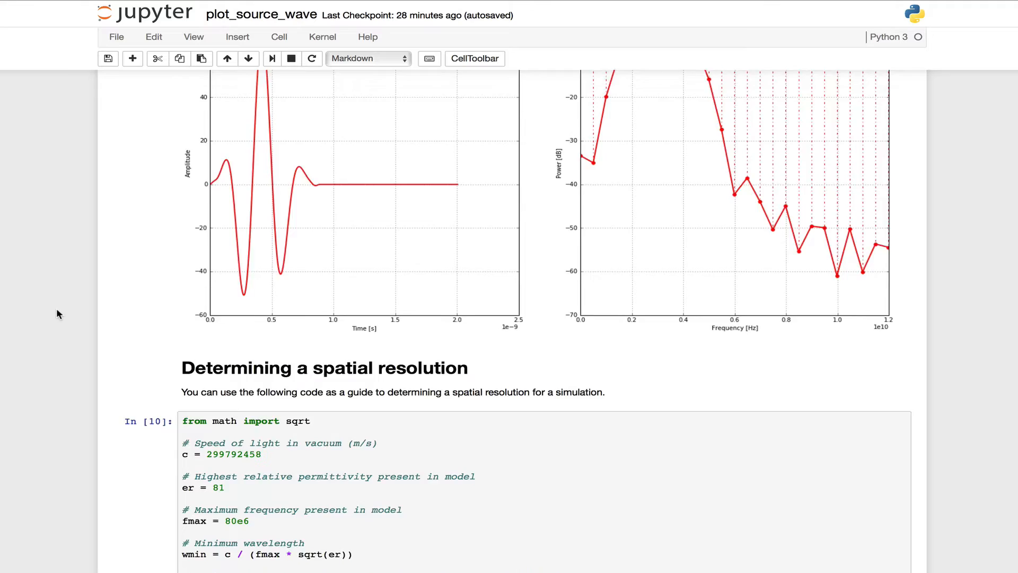
scroll("up", 3)
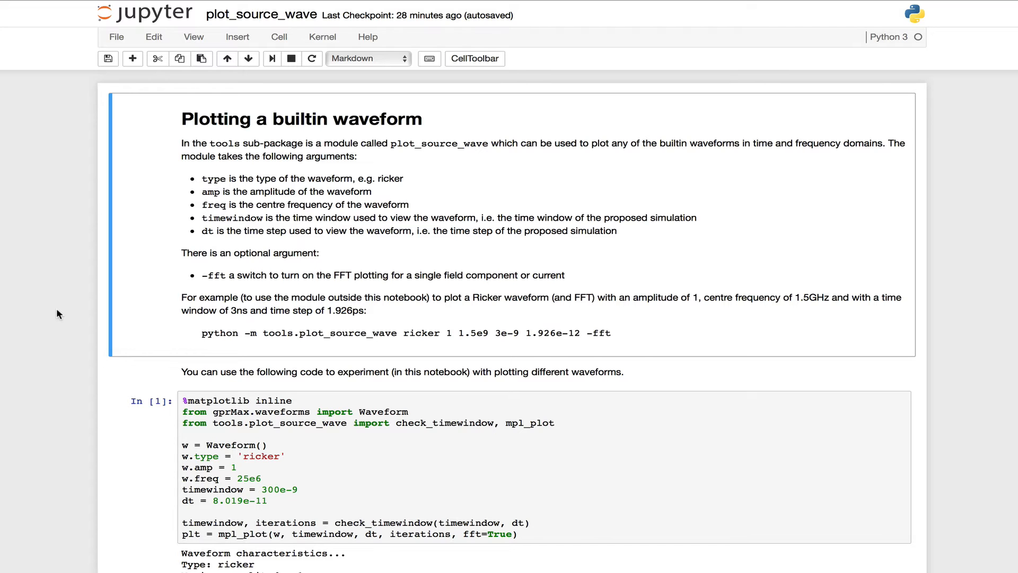
scroll("down", 3)
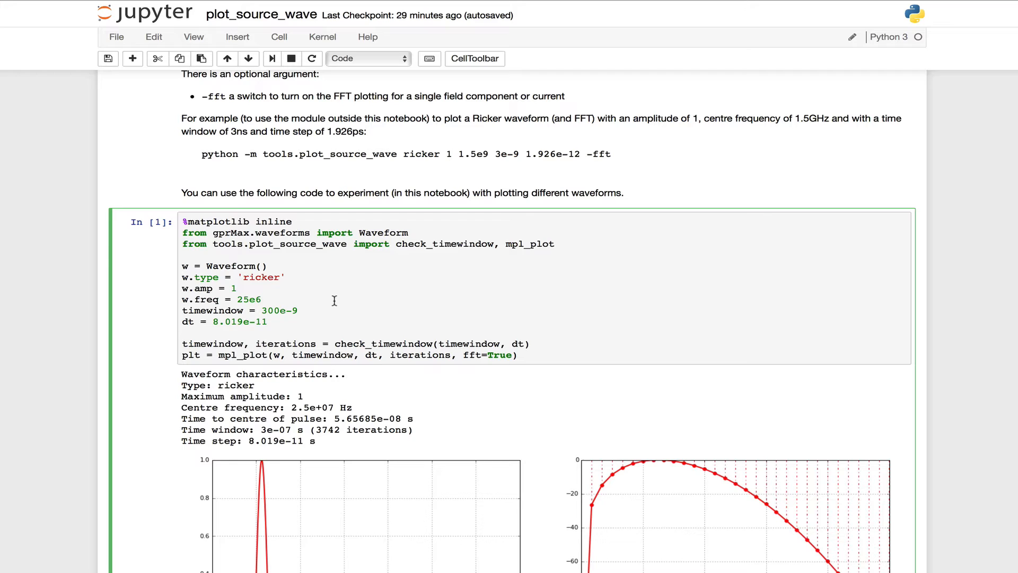
Rerun the waveform cell as a 1e9 Hz gaussian with 10e-9 time window and 1.9e-12 dt.
left_click(262, 299)
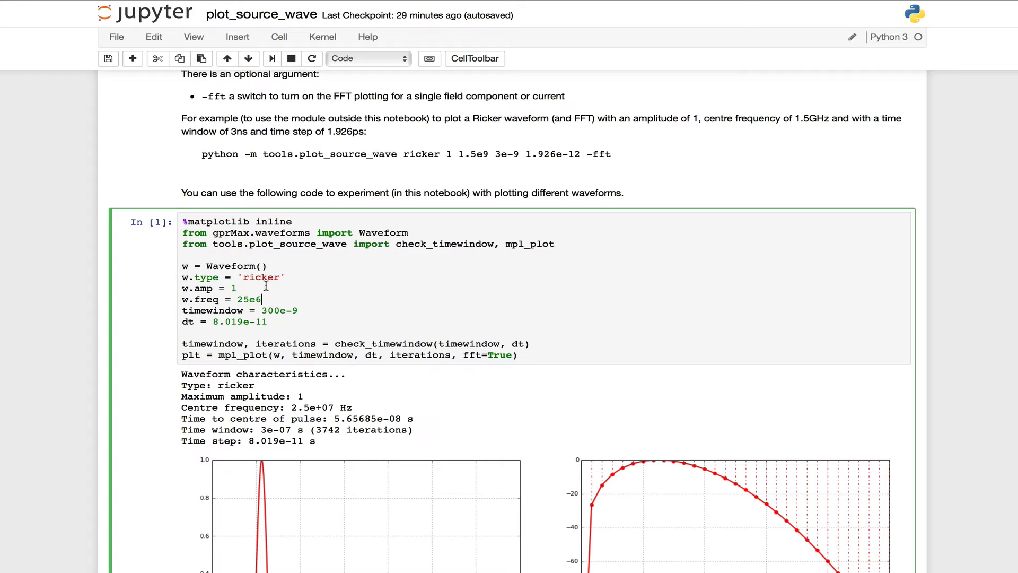
type("gaussian")
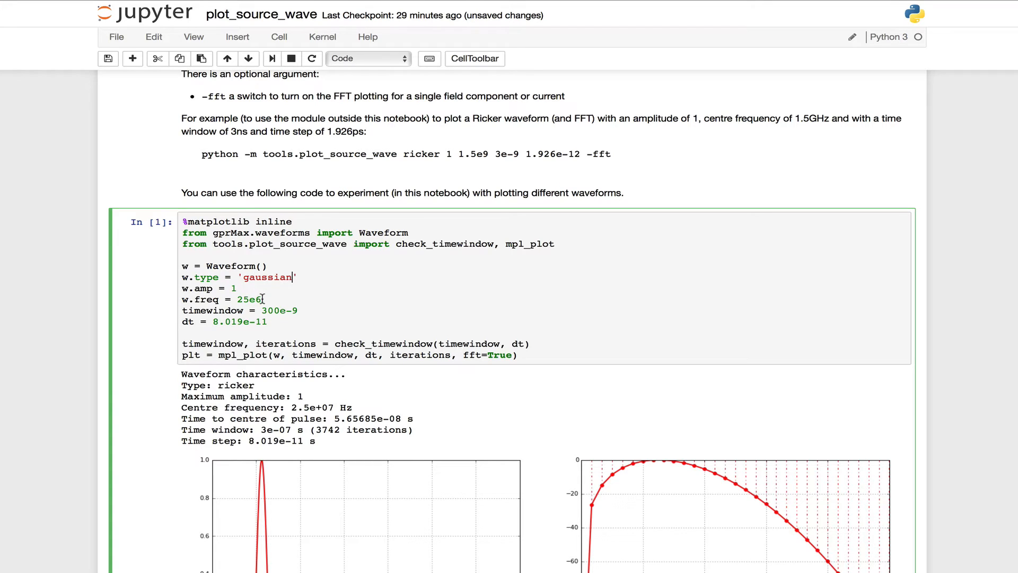
key("BackSpace")
type("1")
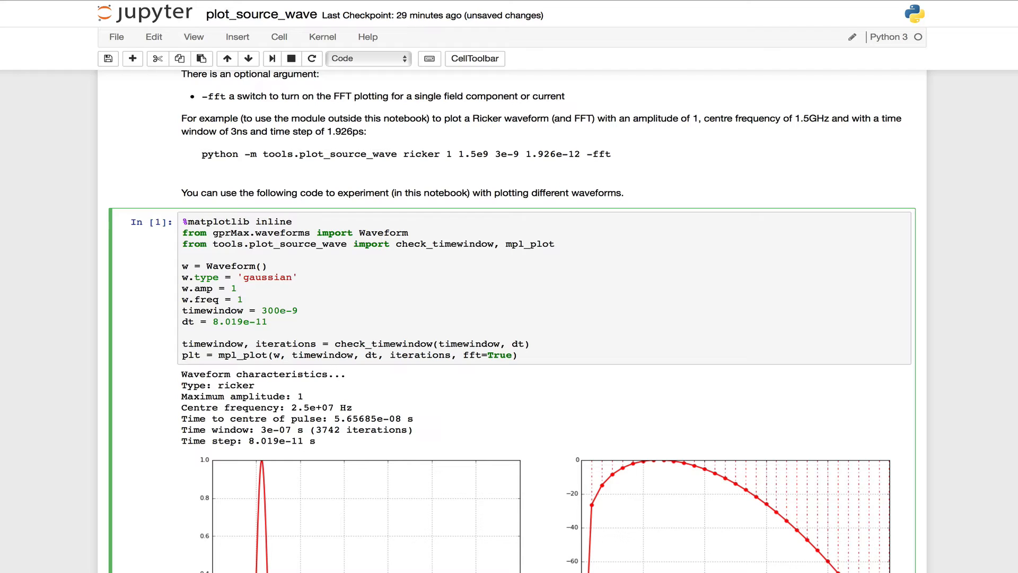
type("e9")
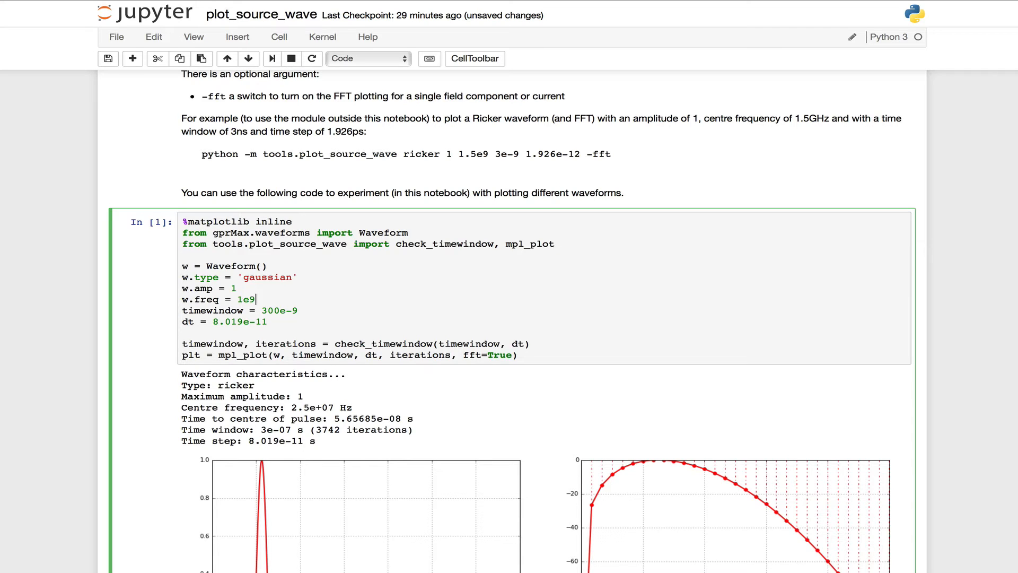
left_click(299, 311)
type("1")
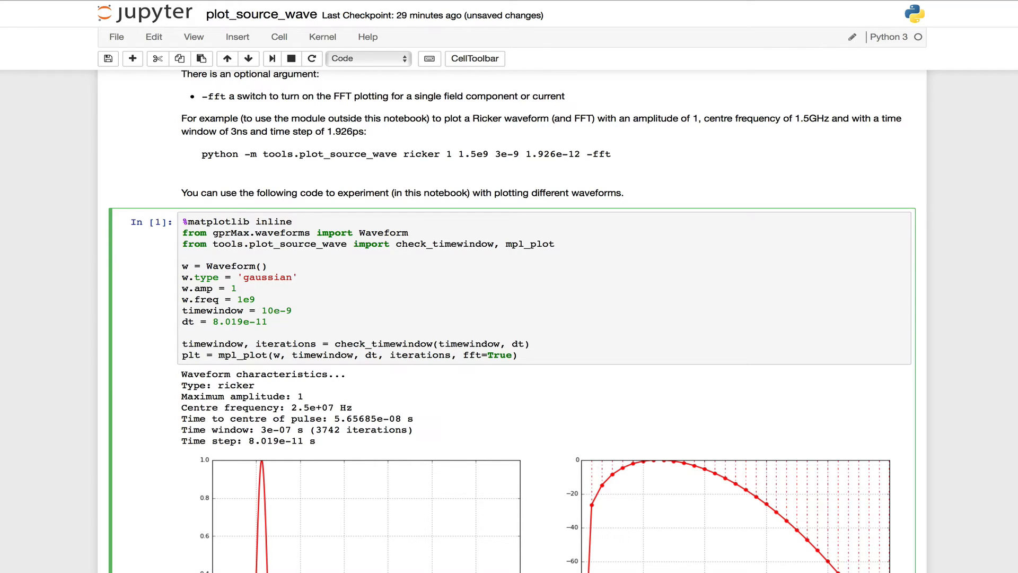
left_click(268, 321)
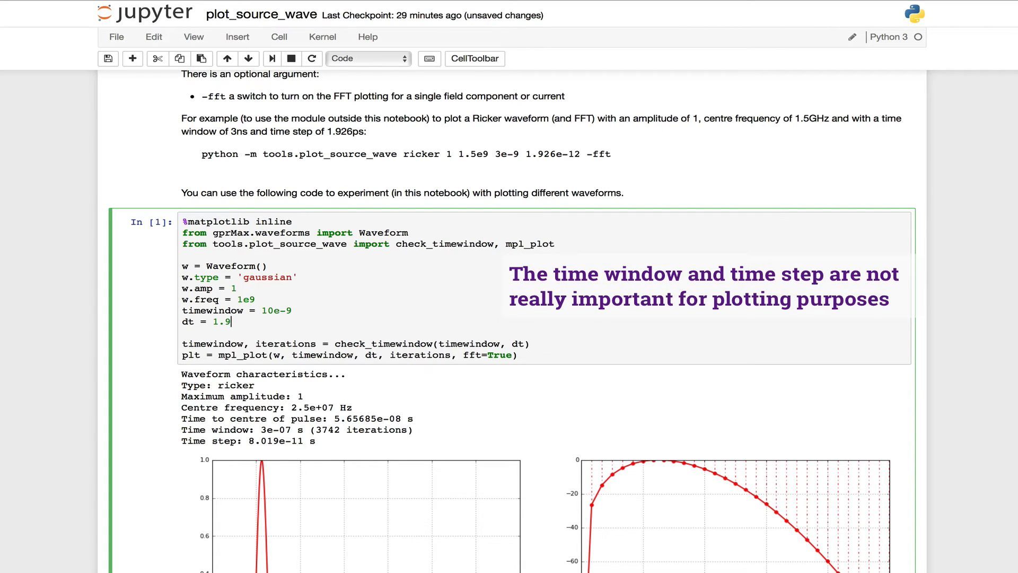
type("e-12")
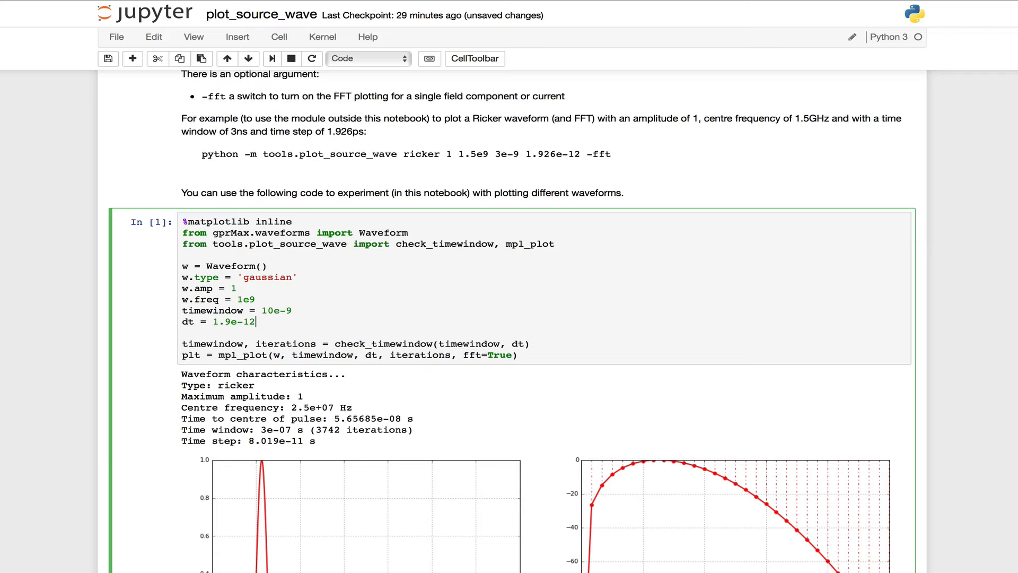
mouse_move(291, 141)
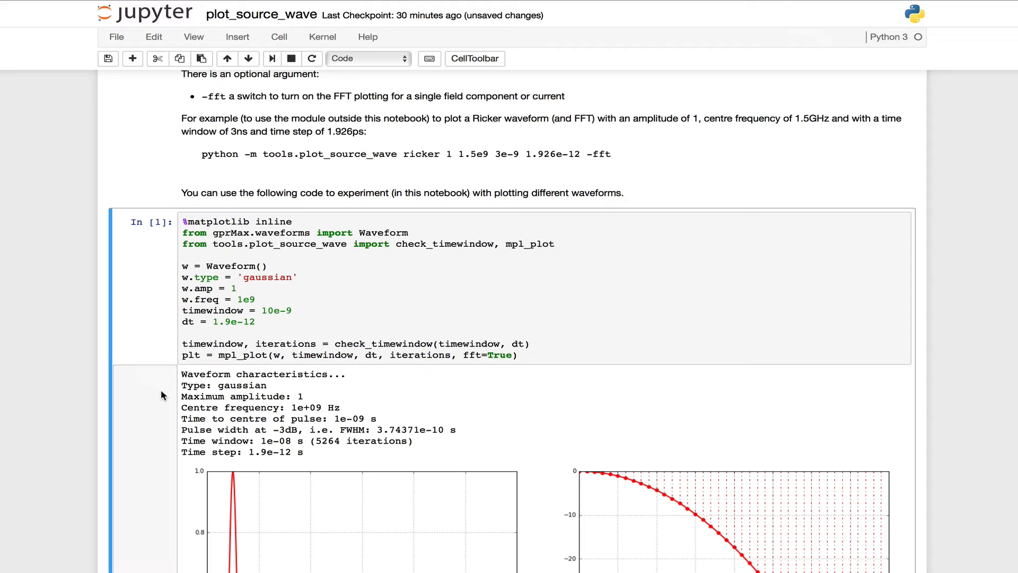
scroll("down", 3)
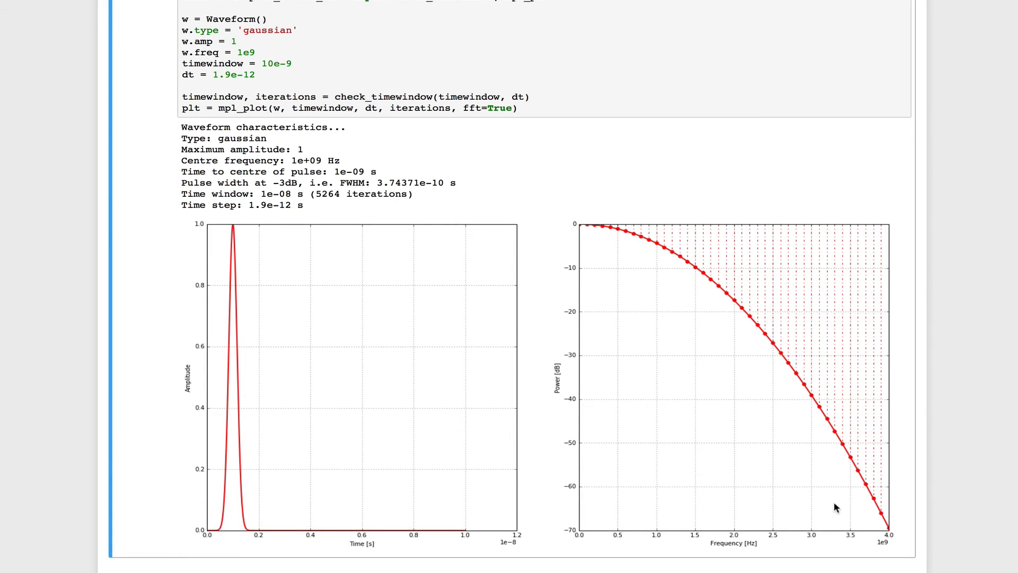
mouse_move(852, 485)
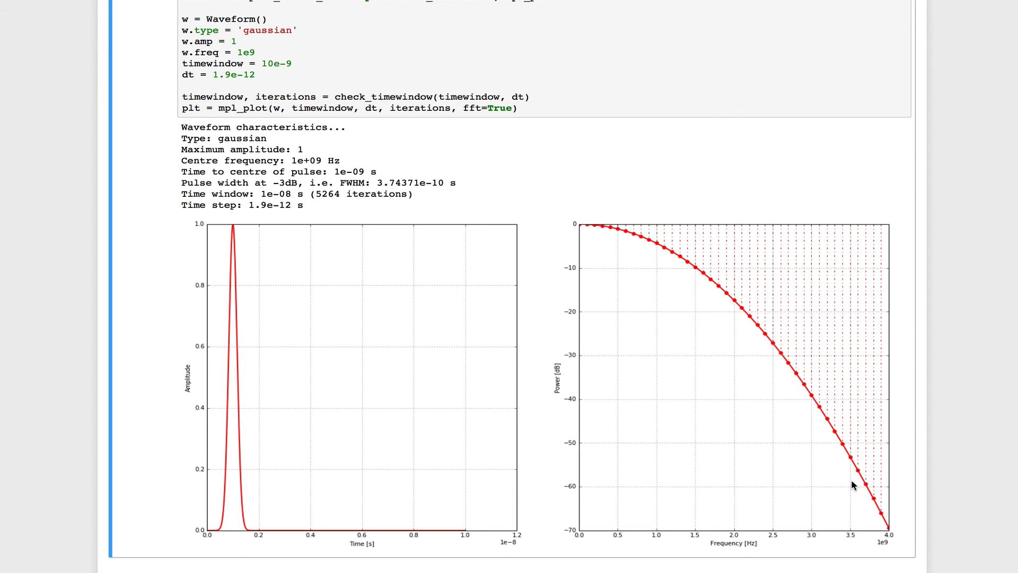
mouse_move(62, 323)
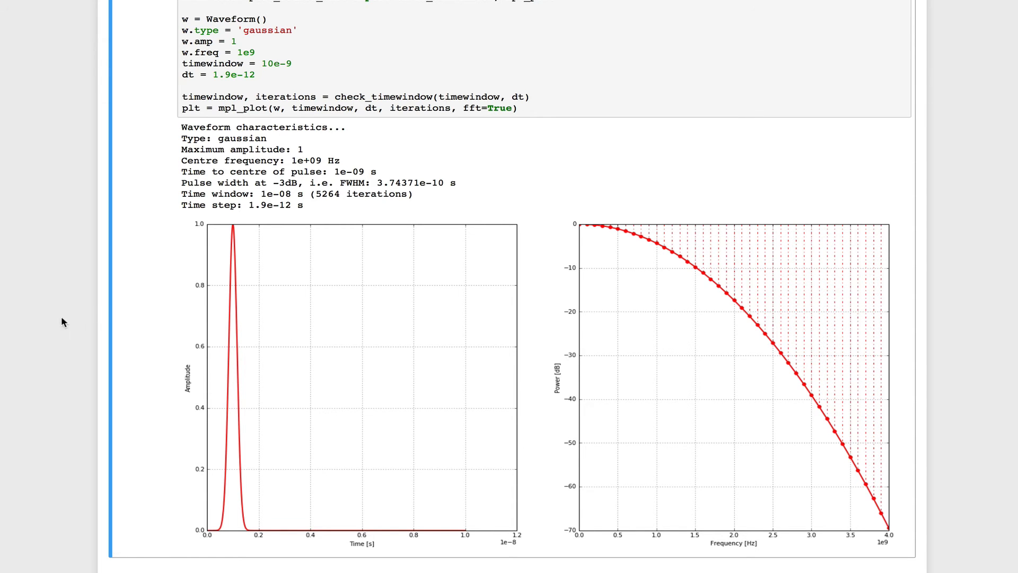
Rerun the spatial resolution cell with fmax 3.5e9 and er 10, giving 0.0270865 m wavelength.
scroll("down", 3)
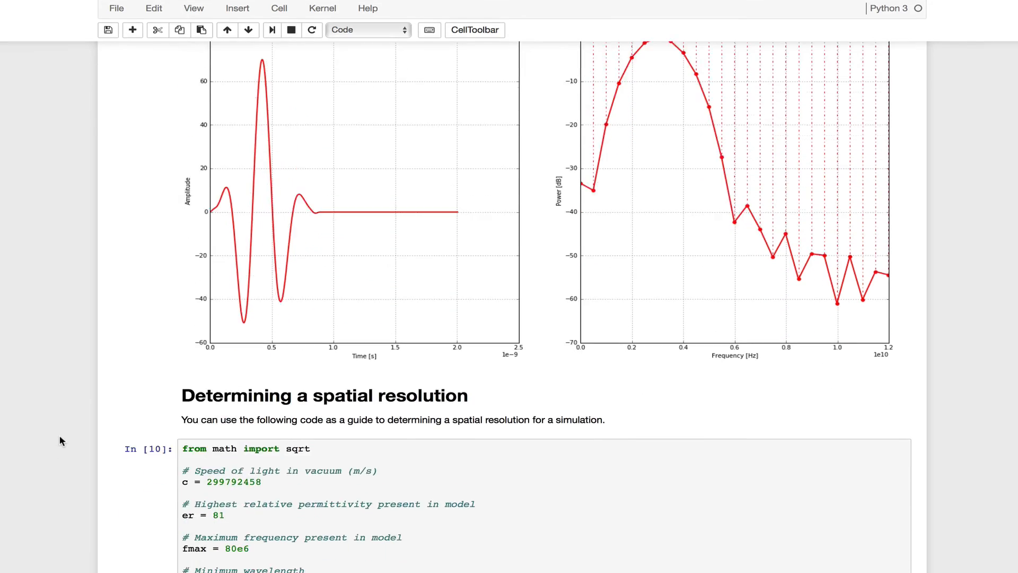
scroll("down", 3)
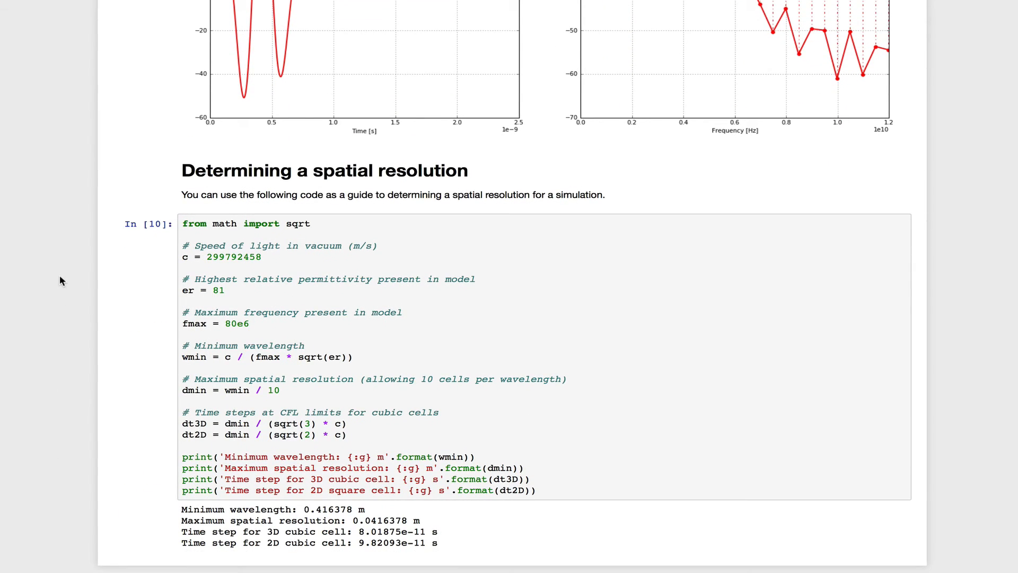
mouse_move(70, 279)
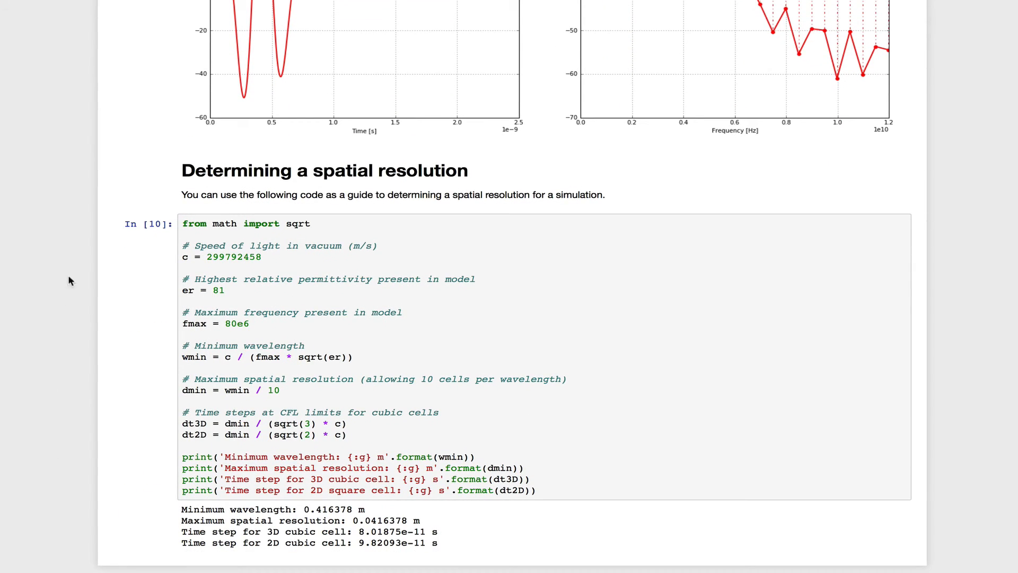
mouse_move(233, 323)
type("3.5")
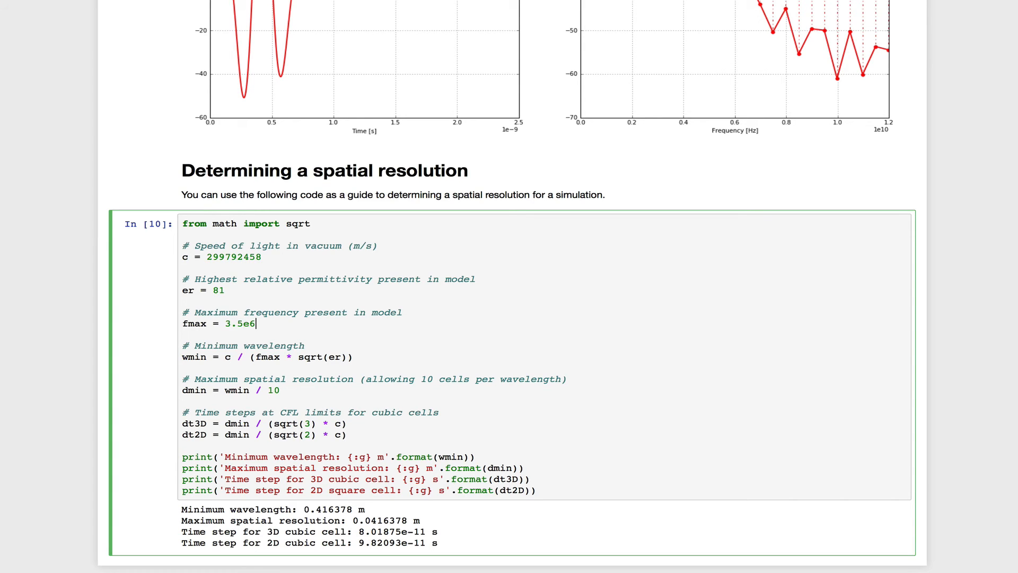
type("9")
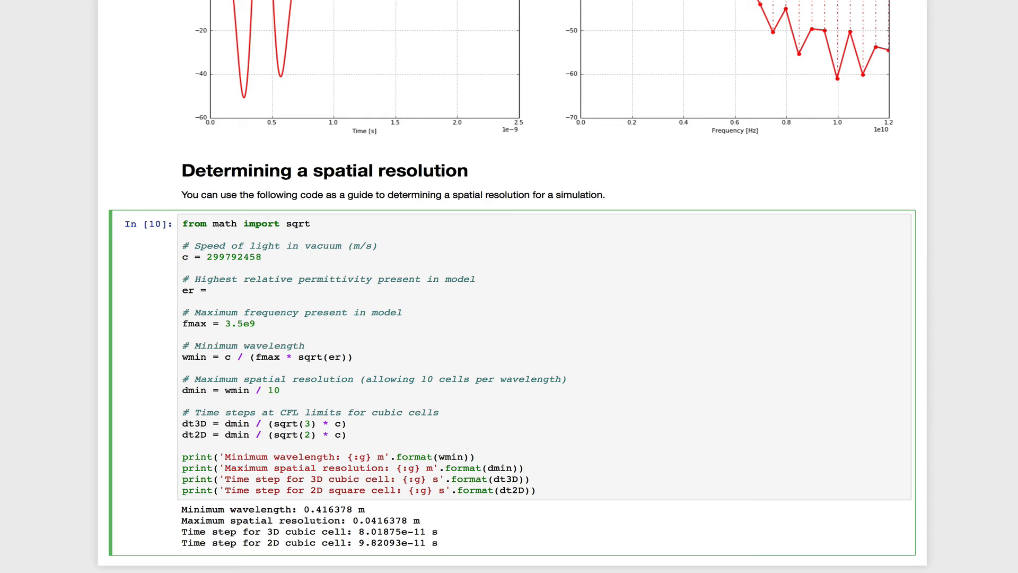
type("10")
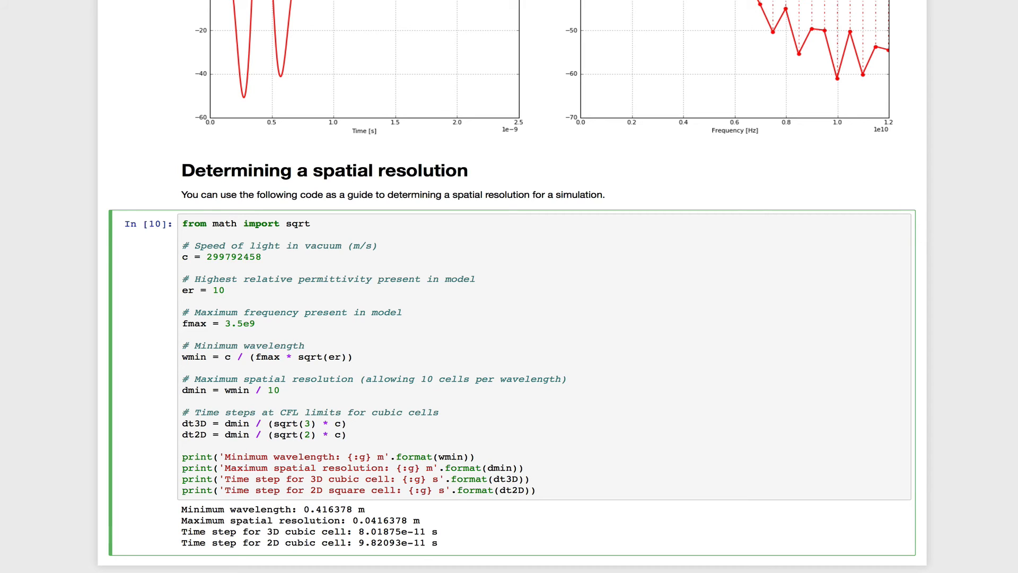
left_click(225, 289)
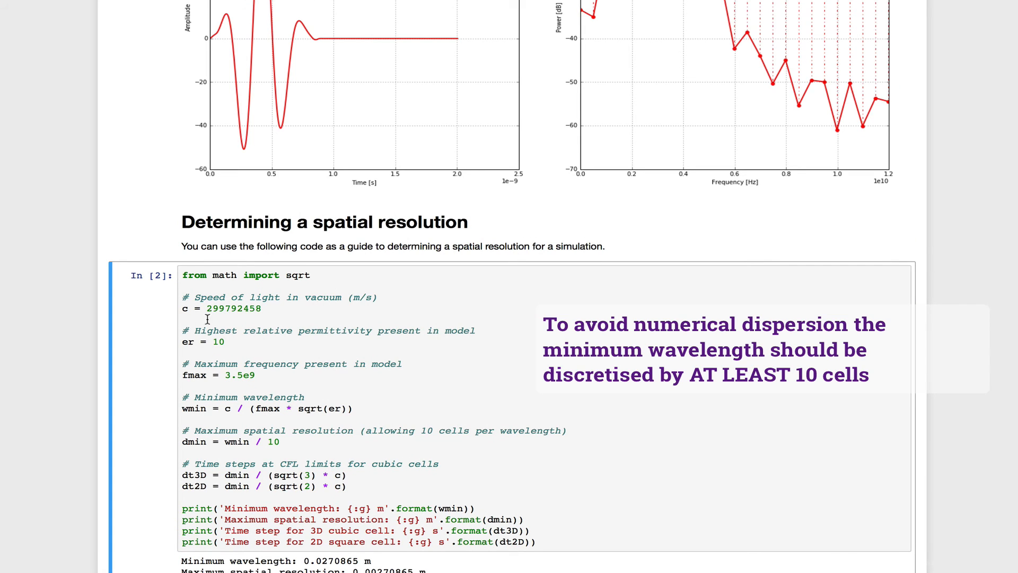
scroll("down", 3)
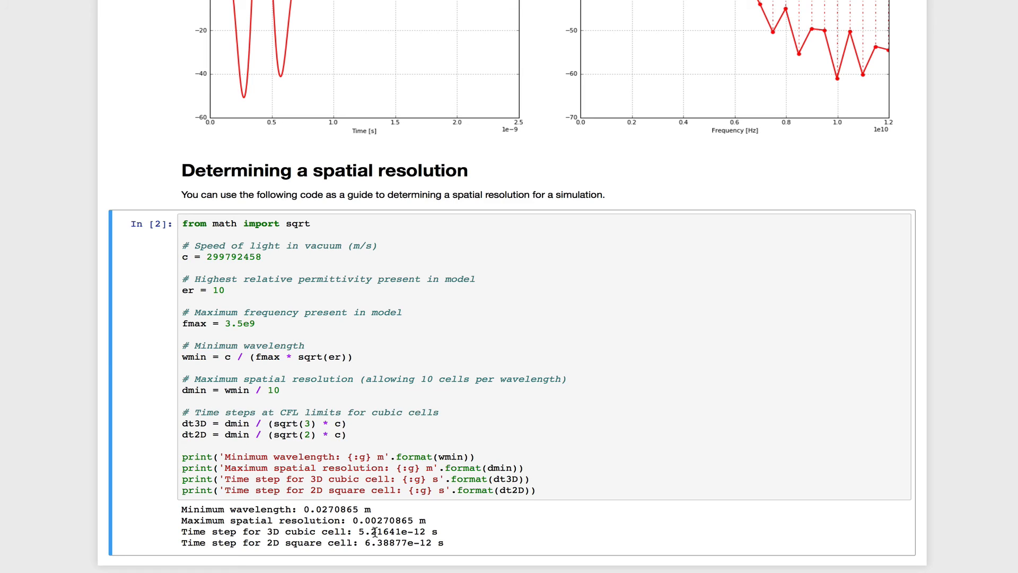
mouse_move(386, 519)
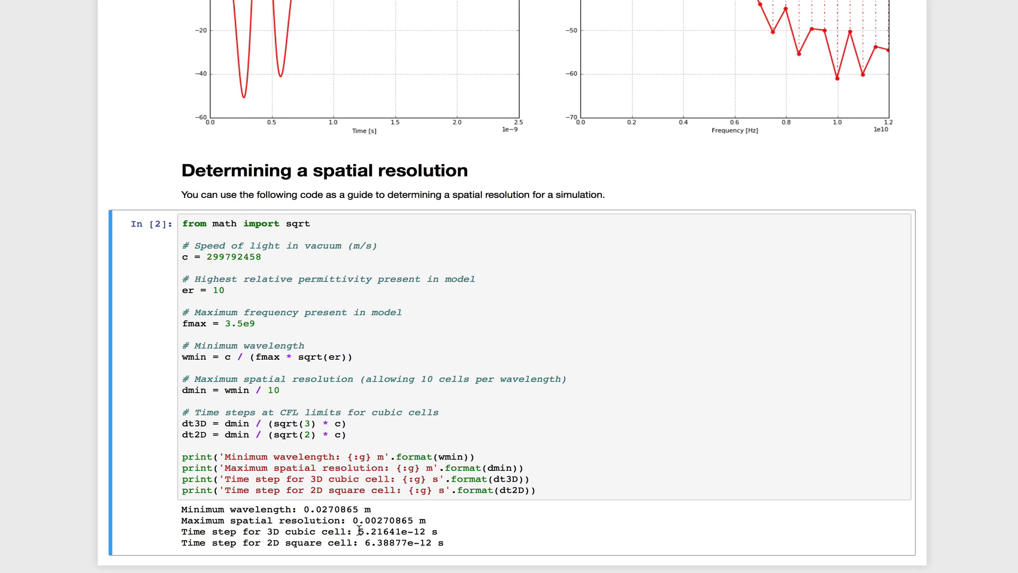
mouse_move(963, 267)
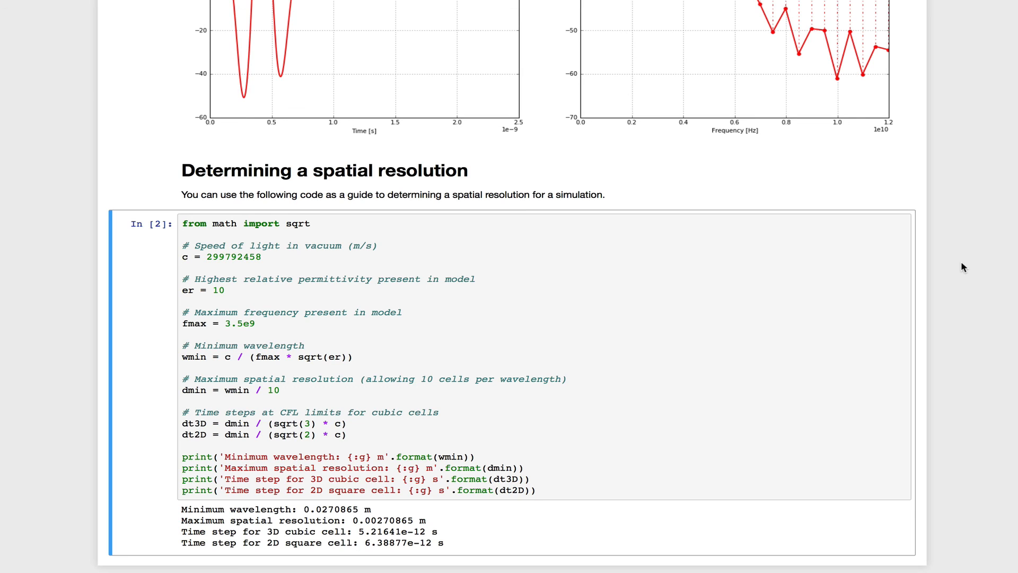